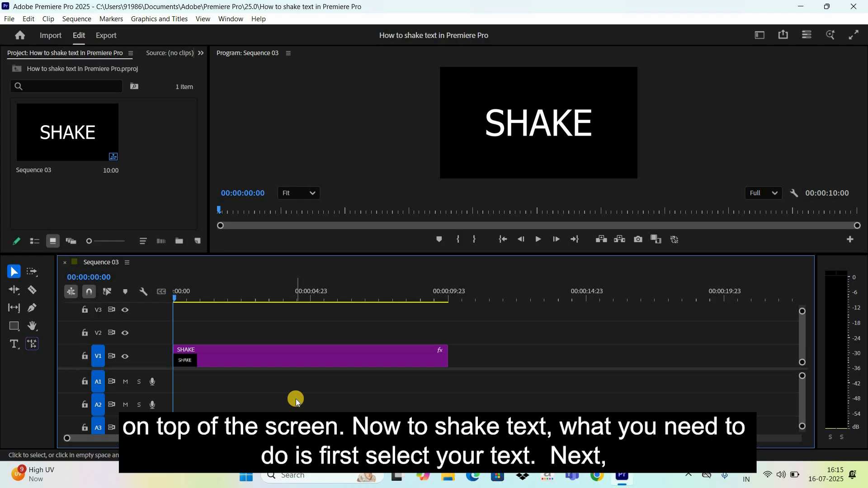
Step: Select the SHAKE title clip on the V1 track
{"action": "left_click", "coordinate": [271, 356]}
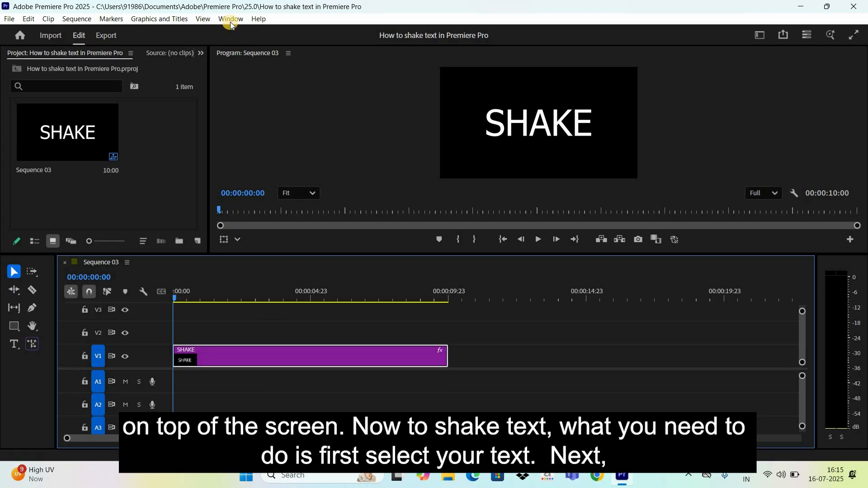
Step: Search the Effects library for 'transform' to locate the Transform video effect
{"action": "left_click", "coordinate": [230, 18]}
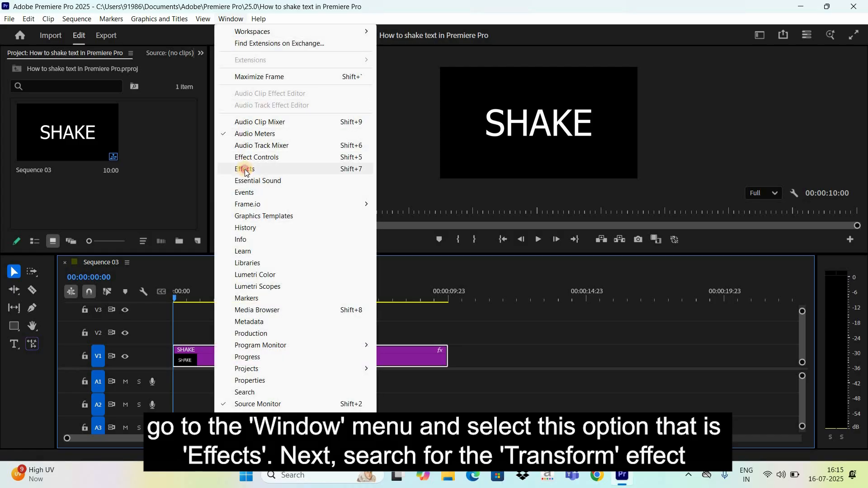
{"action": "left_click", "coordinate": [245, 169]}
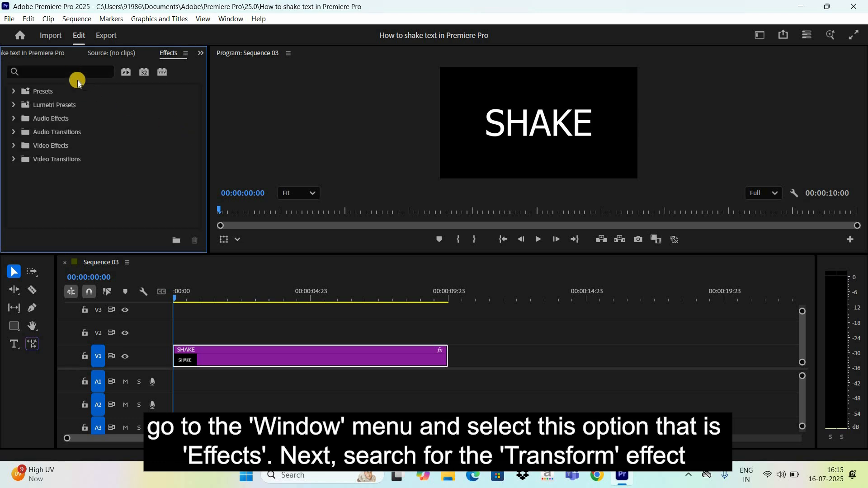
{"action": "left_click", "coordinate": [60, 72]}
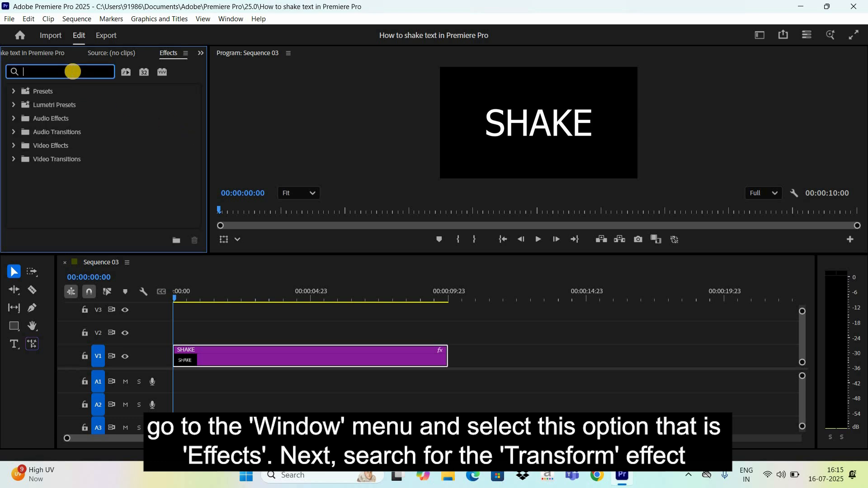
{"action": "type", "text": "transfo"}
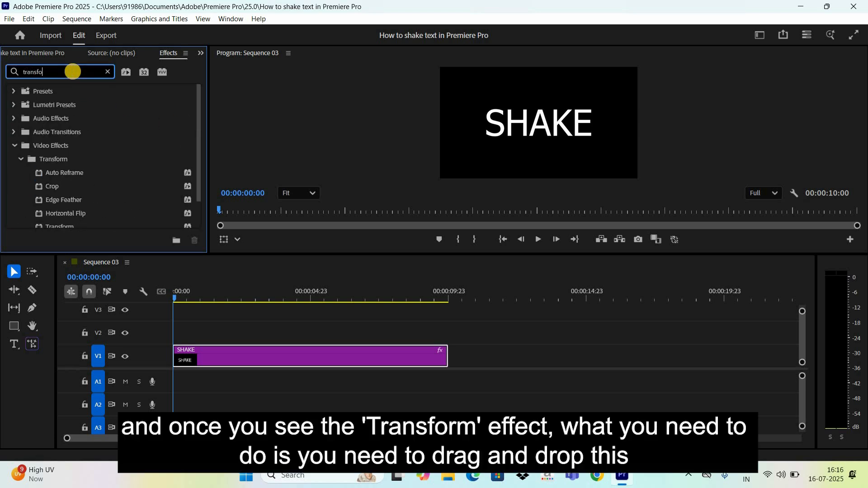
{"action": "type", "text": "rm"}
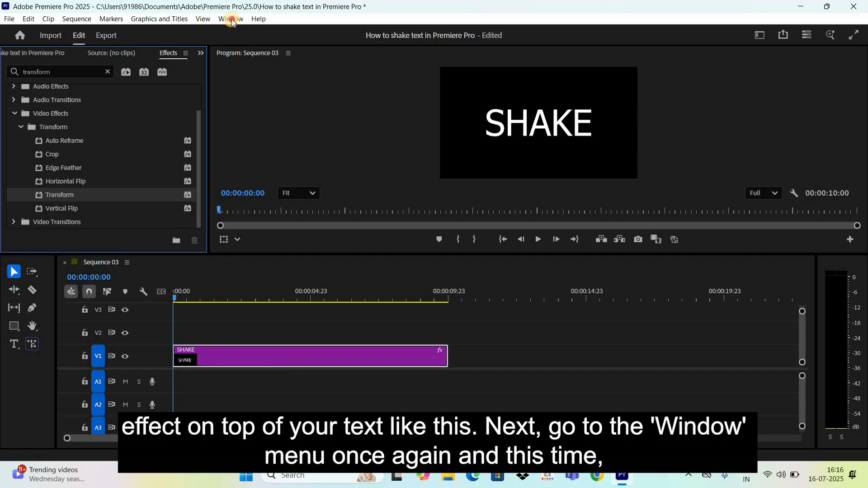
Step: Show the Effect Controls with the SHAKE clip's Transform settings
{"action": "left_click", "coordinate": [231, 18]}
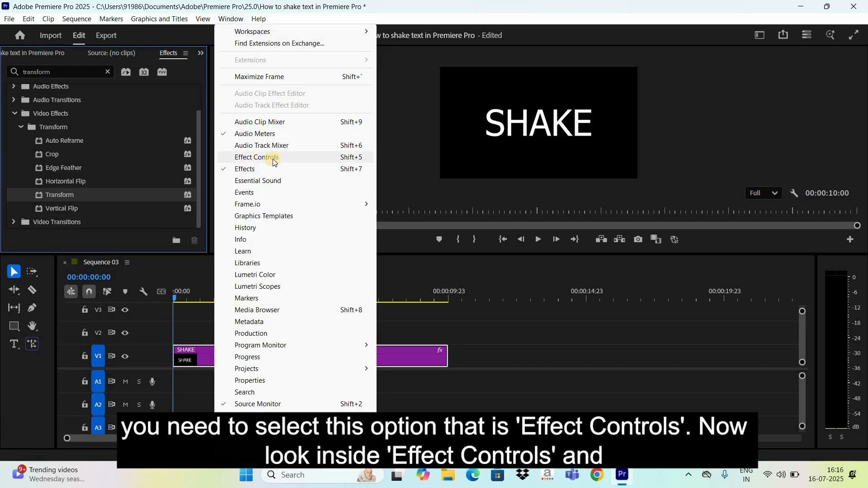
{"action": "left_click", "coordinate": [261, 157]}
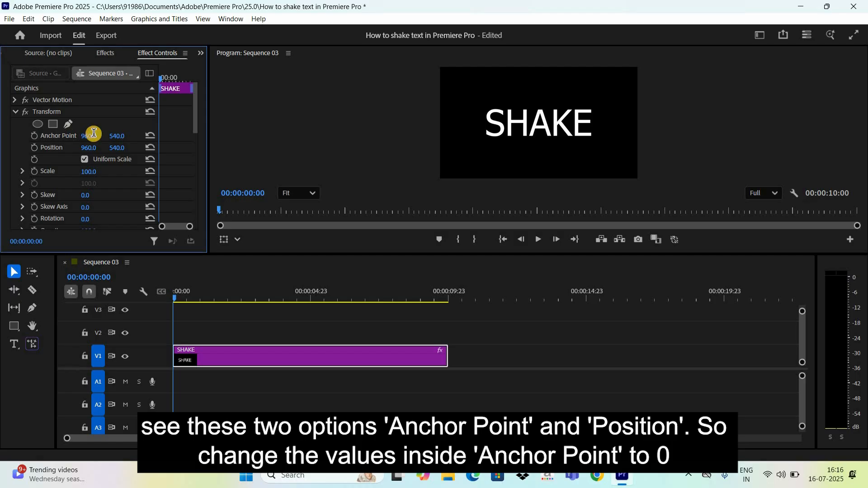
Step: Set the Transform Anchor Point and Position values to 0
{"action": "type", "text": "0"}
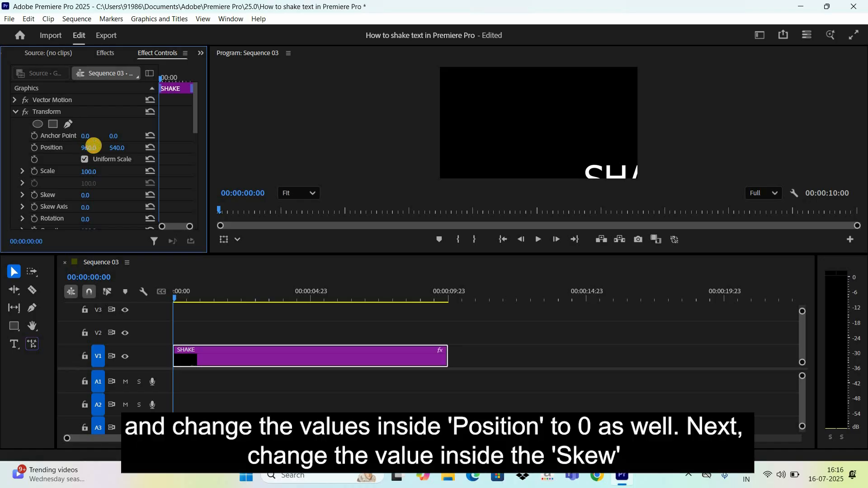
{"action": "type", "text": "0"}
{"action": "left_click", "coordinate": [88, 194]}
{"action": "type", "text": "-3"}
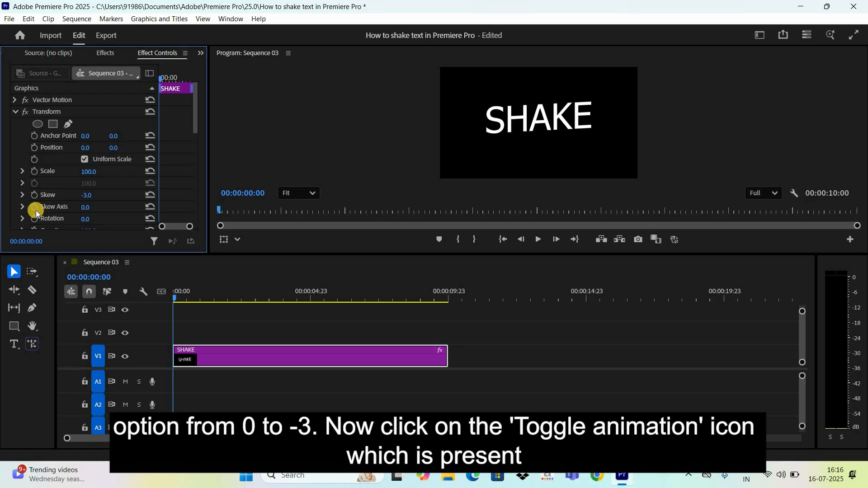
{"action": "mouse_move", "coordinate": [34, 211]}
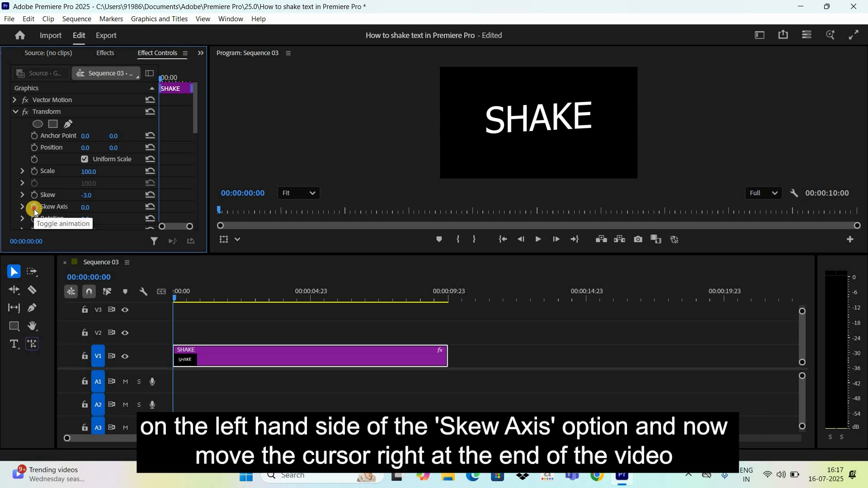
Step: Keyframe Skew Axis from 0 at the clip start to 10520 (29x80°) at its end
{"action": "left_click", "coordinate": [33, 207]}
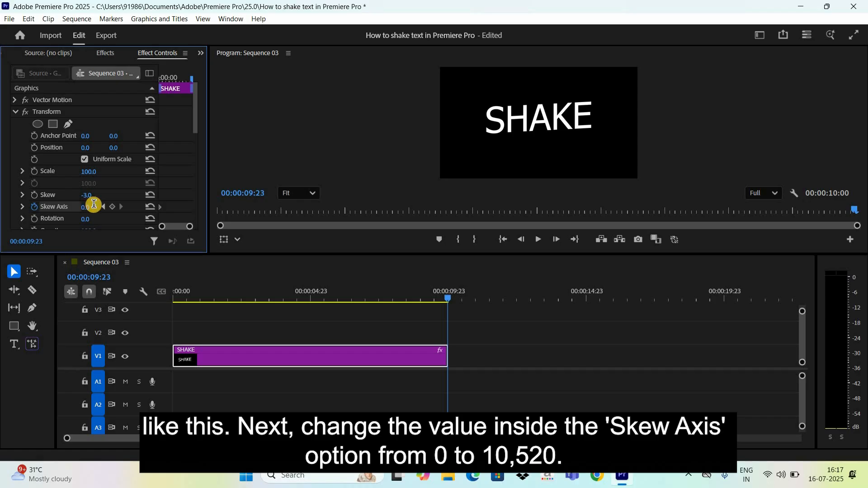
{"action": "left_click", "coordinate": [89, 206]}
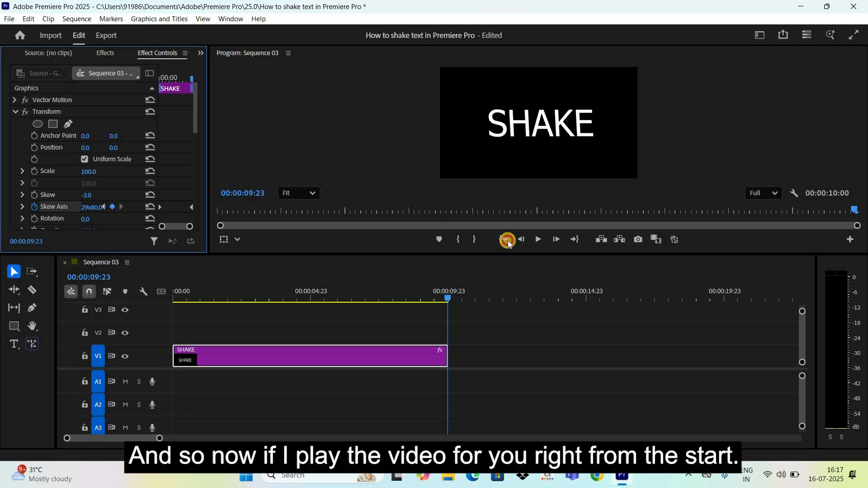
{"action": "left_click", "coordinate": [504, 238]}
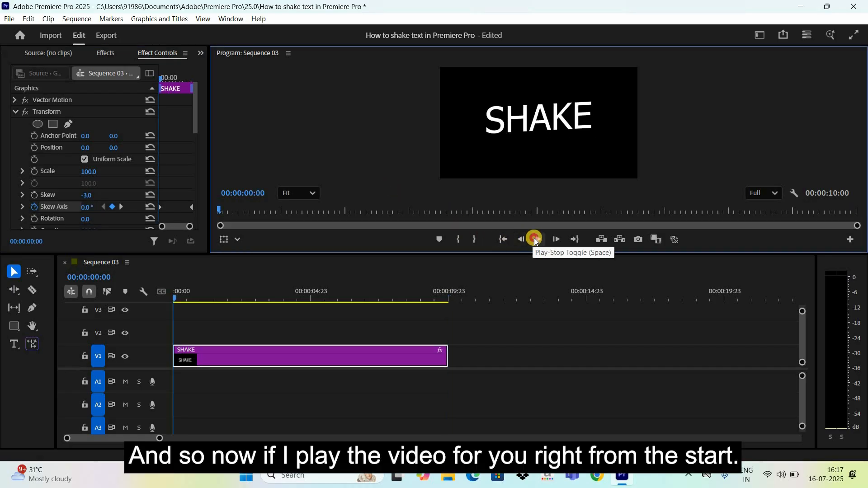
{"action": "left_click", "coordinate": [533, 238]}
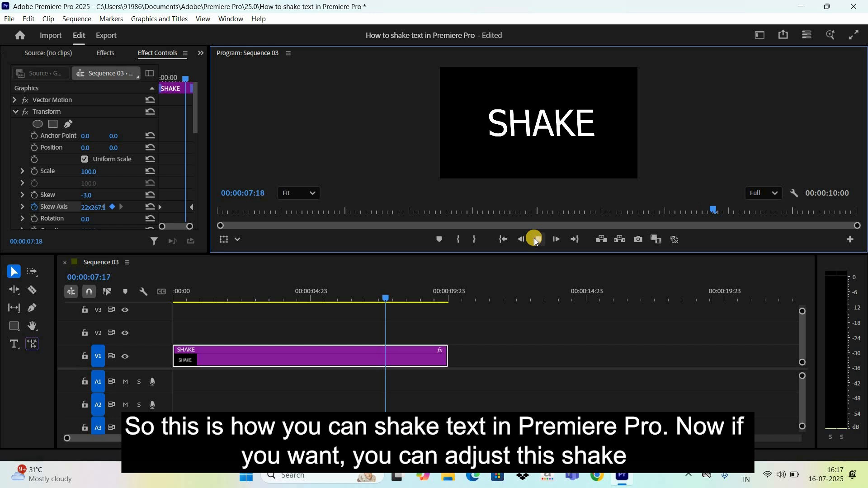
{"action": "left_click", "coordinate": [555, 238]}
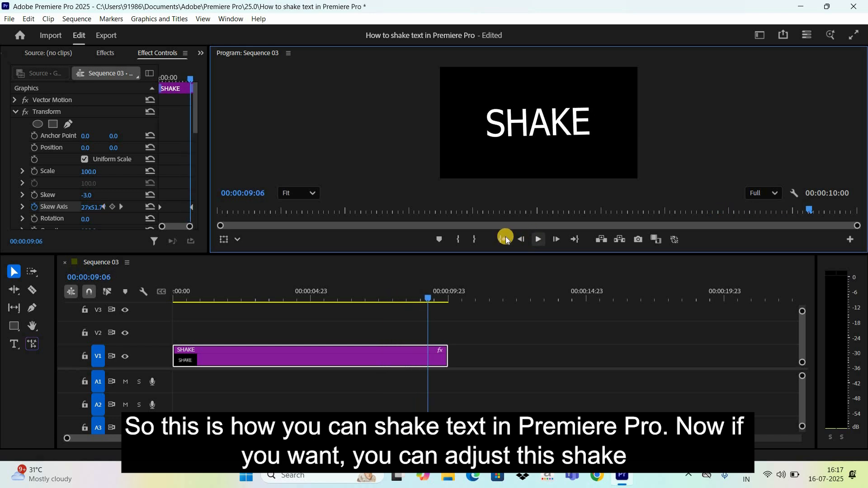
{"action": "left_click", "coordinate": [501, 239]}
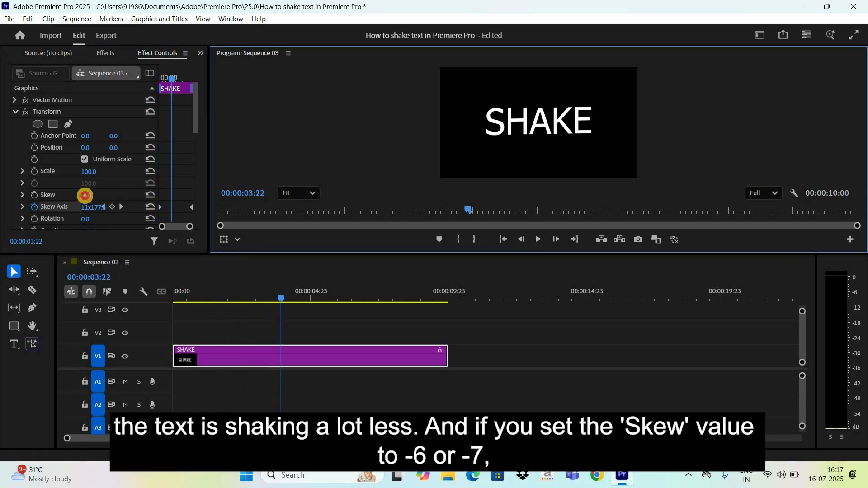
Step: Change the Transform Skew to -6.0 for a stronger shake
{"action": "left_click", "coordinate": [95, 196]}
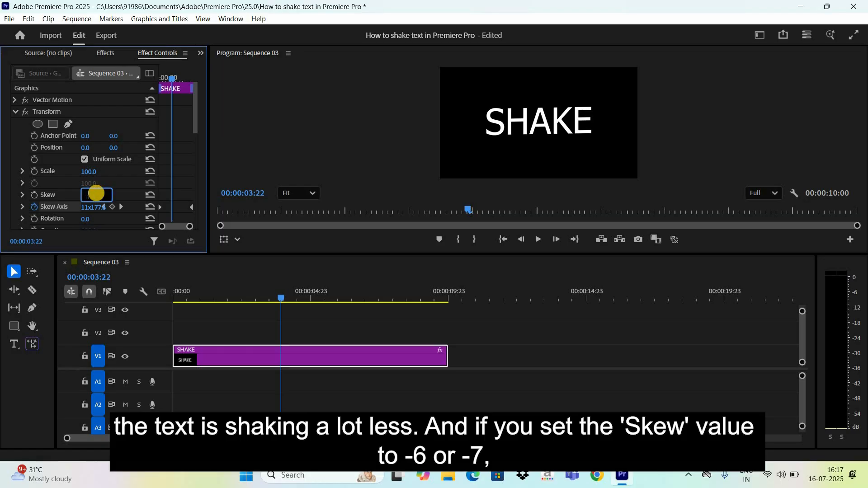
{"action": "type", "text": "-6.0"}
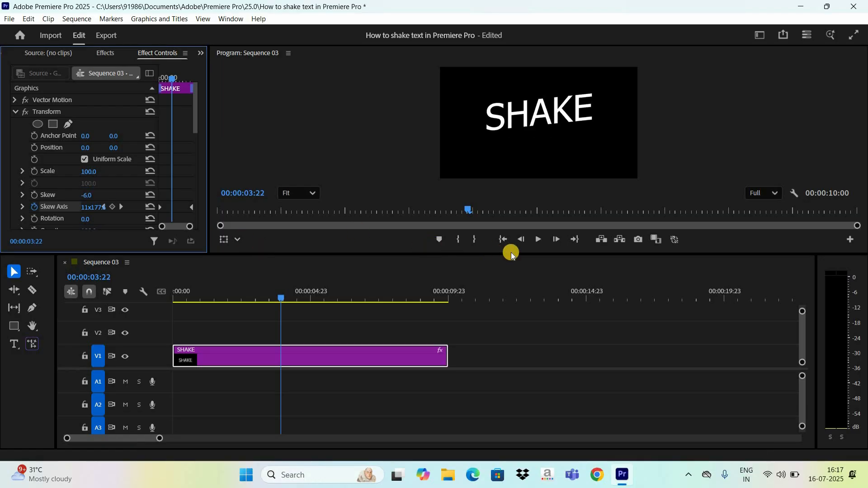
{"action": "left_click", "coordinate": [536, 239]}
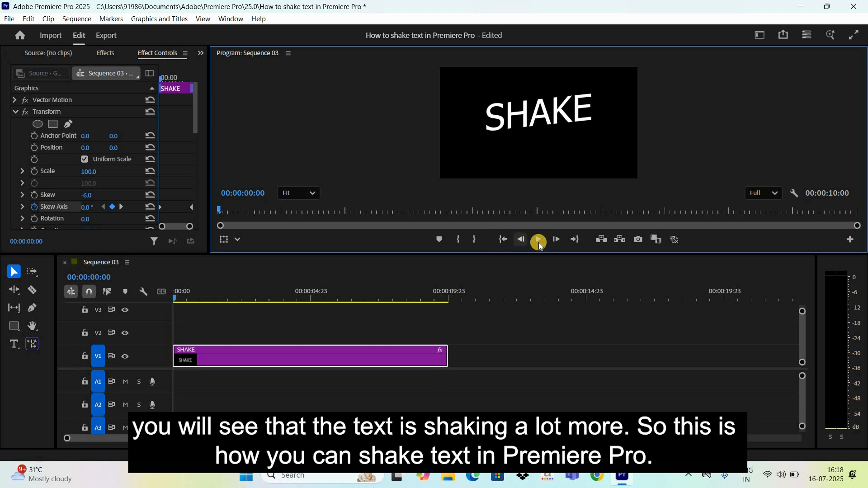
{"action": "left_click", "coordinate": [537, 239]}
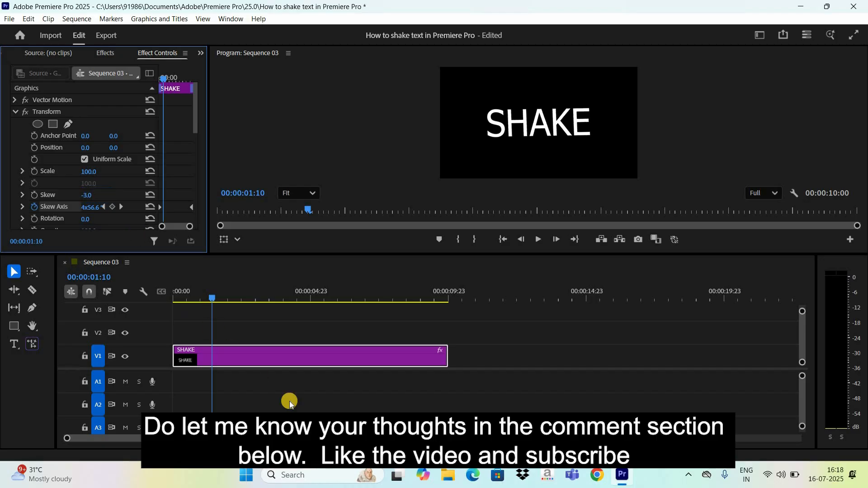
{"action": "left_click", "coordinate": [536, 238]}
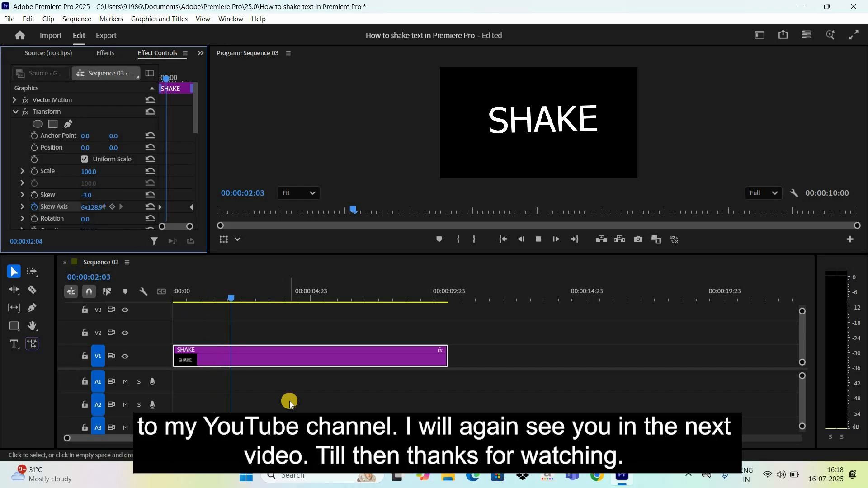